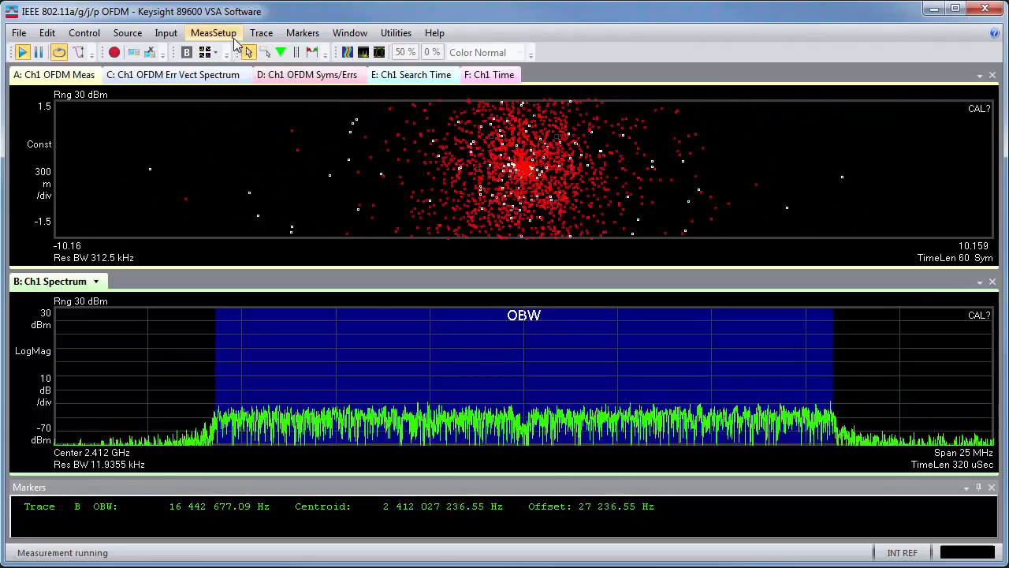
Change the measurement type from 802.11a OFDM to Vector.
left_click(213, 33)
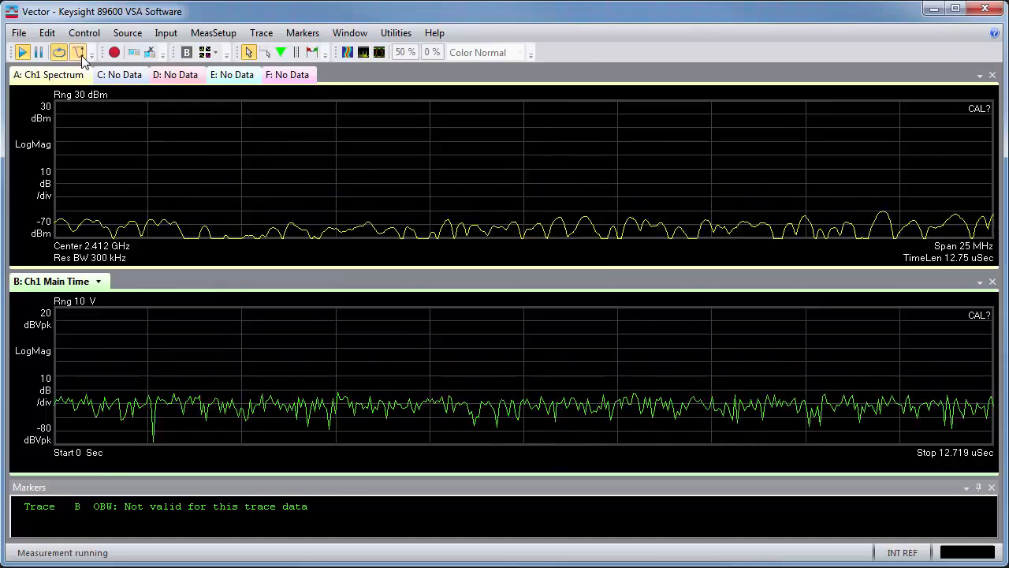
Set an IF Mag trigger: level 5 mV, delay -500 ns, holdoff 500 ns.
left_click(166, 32)
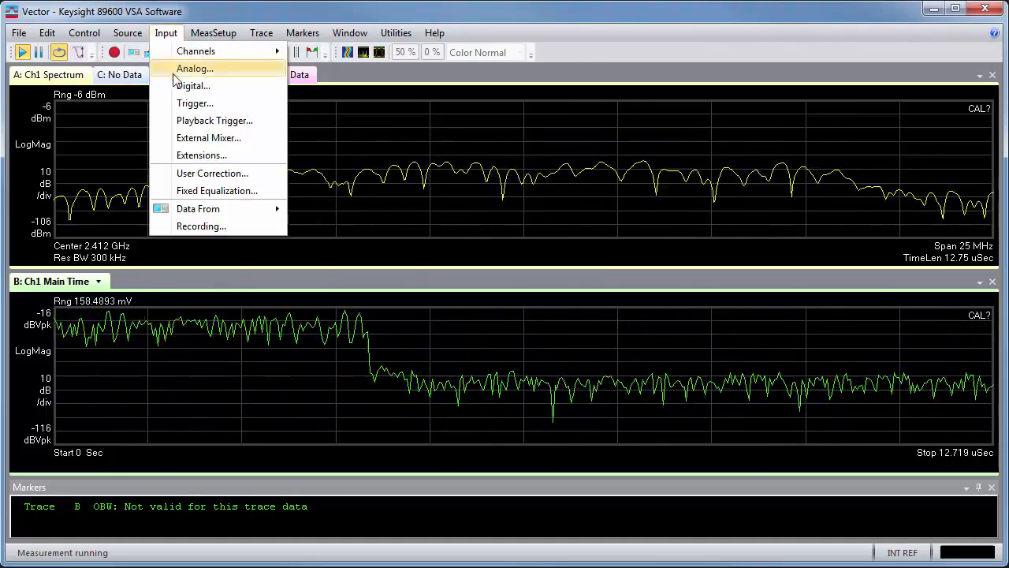
left_click(195, 103)
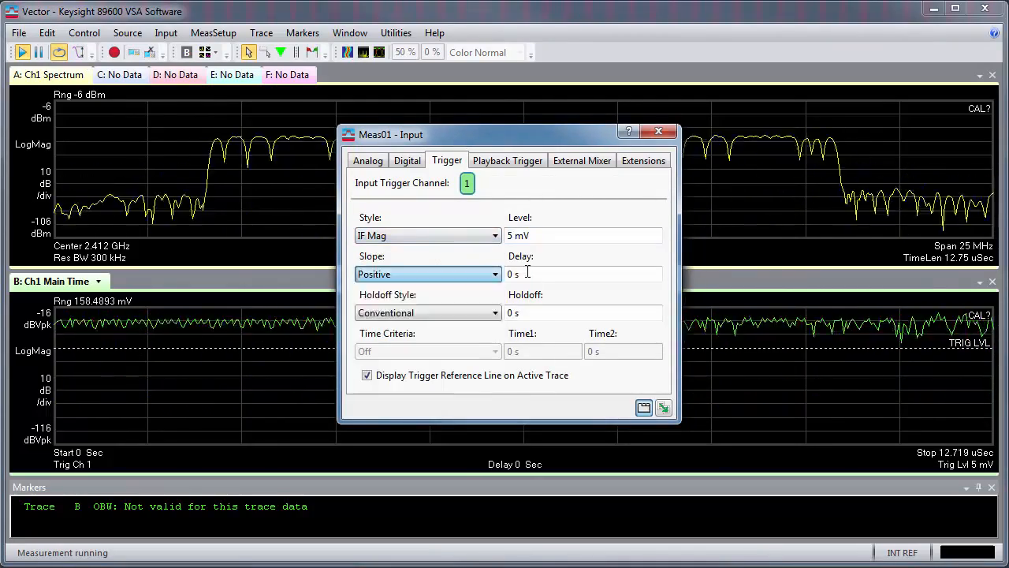
left_click(567, 274)
type("500")
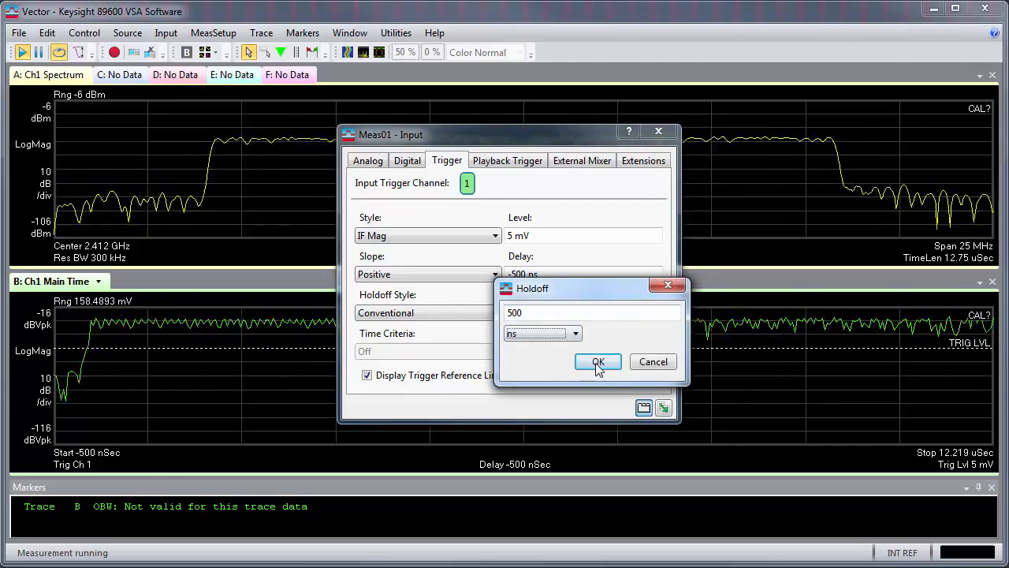
left_click(597, 361)
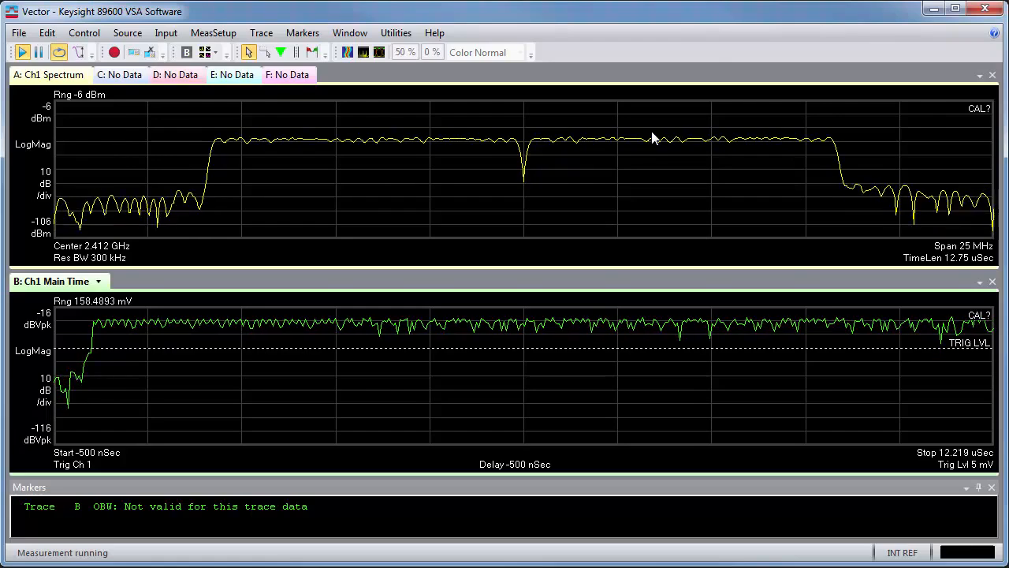
Set the Main Time Length to 24 µs in the Time settings.
left_click(213, 32)
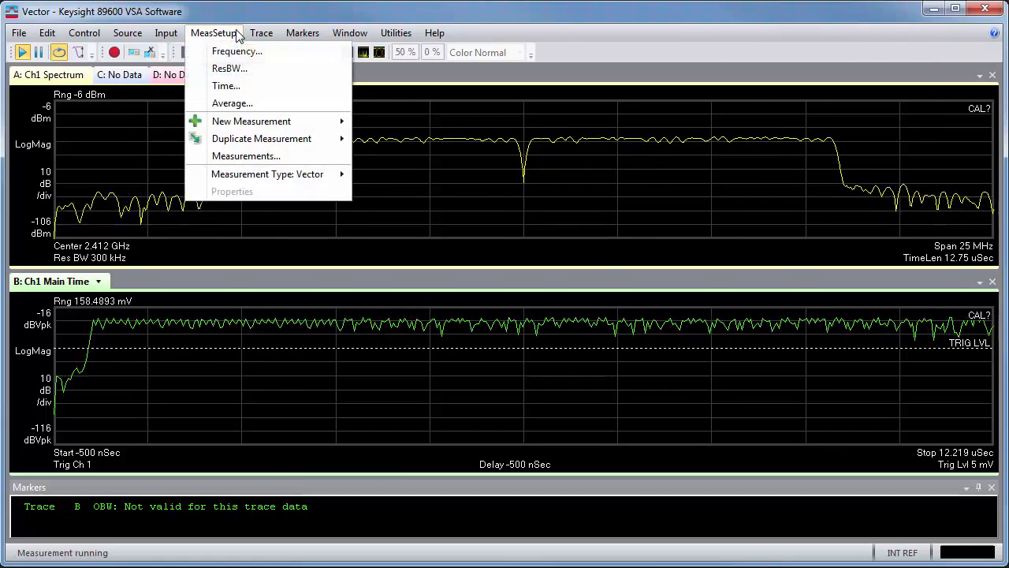
left_click(226, 85)
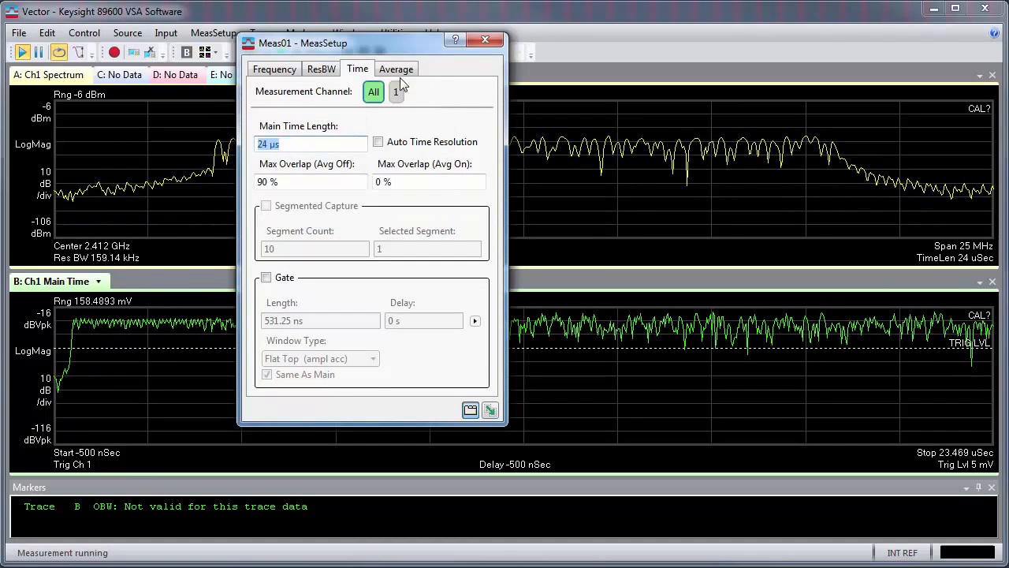
left_click(485, 40)
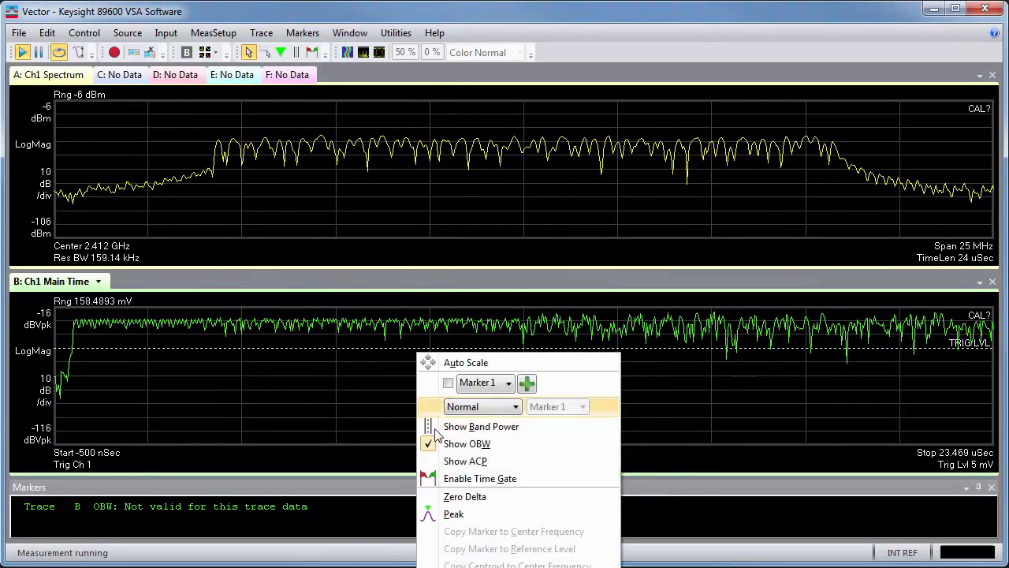
Enable Time Gate from the Main Time trace's context menu.
left_click(481, 479)
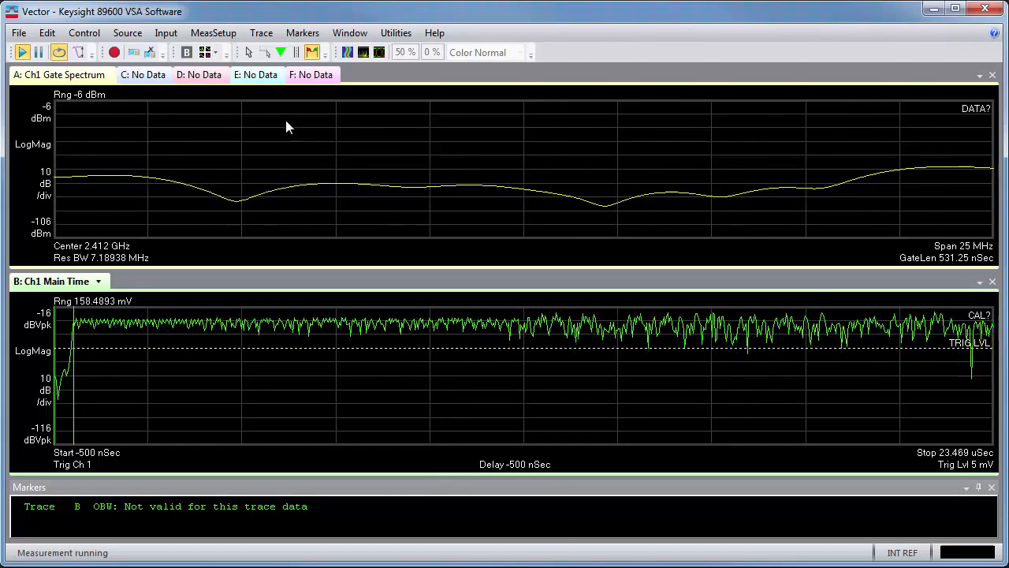
mouse_move(252, 85)
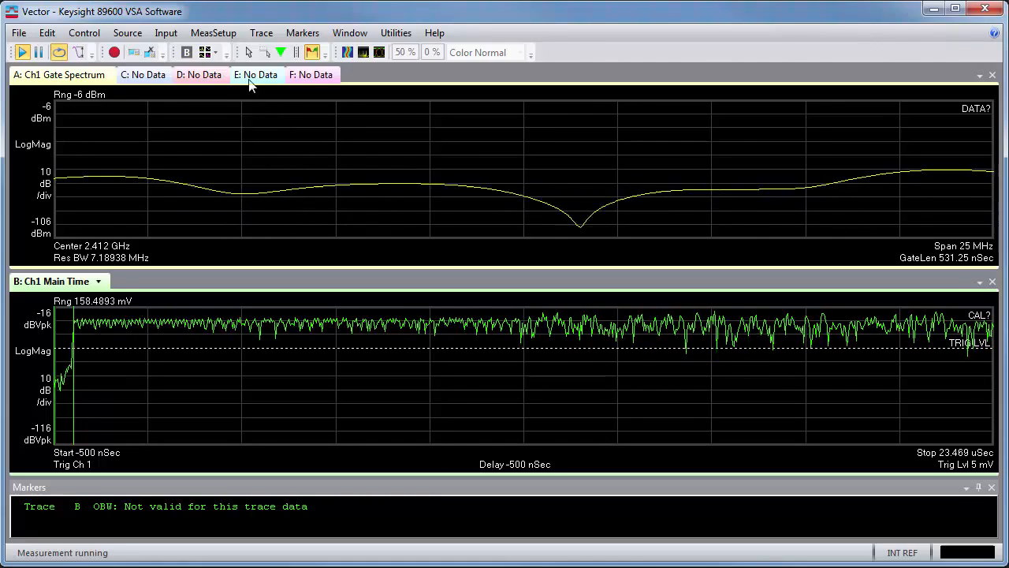
Enter a 4 µs Gate Length in the Time settings.
left_click(213, 32)
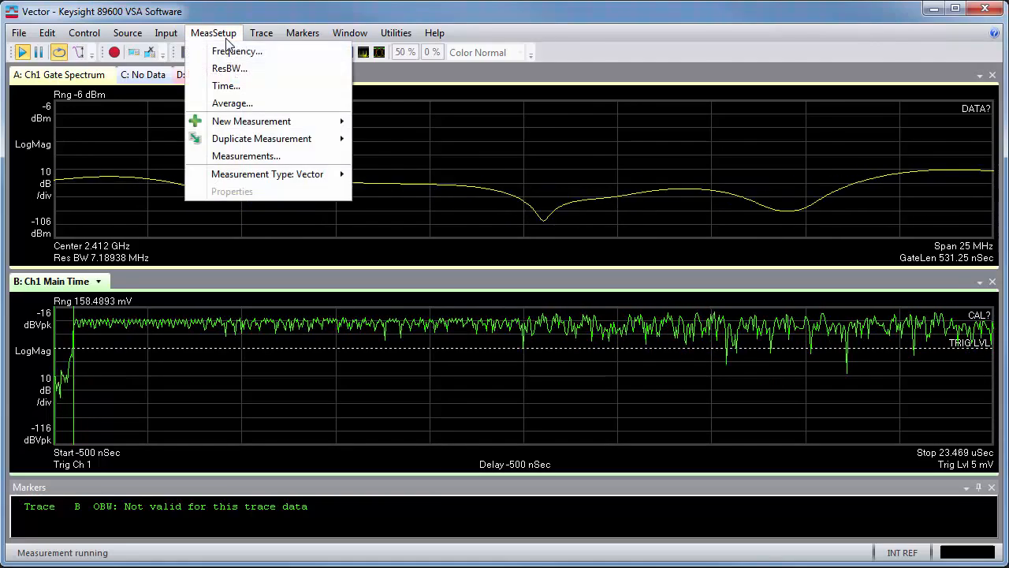
left_click(226, 86)
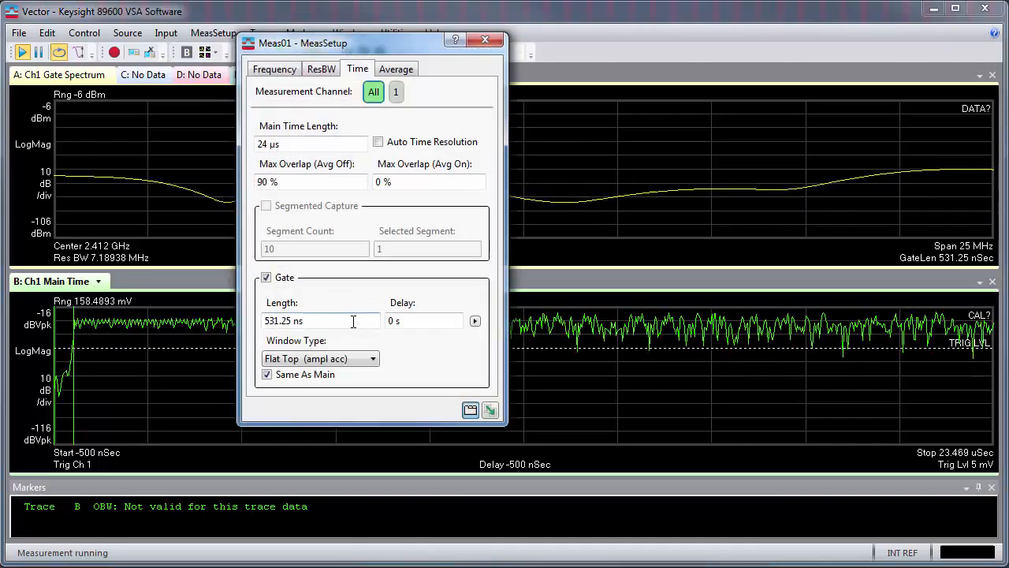
type("4 µs")
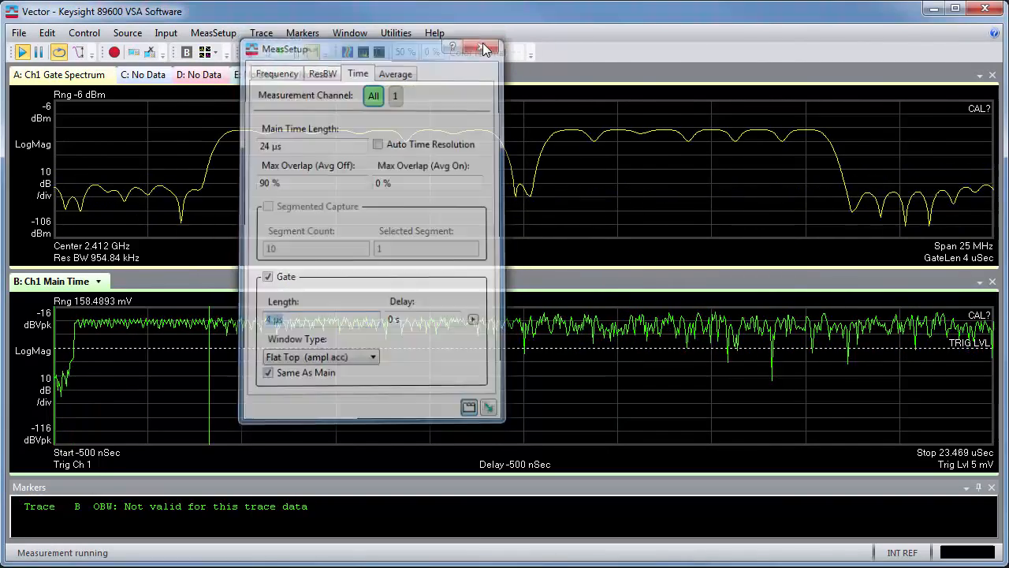
left_click(483, 48)
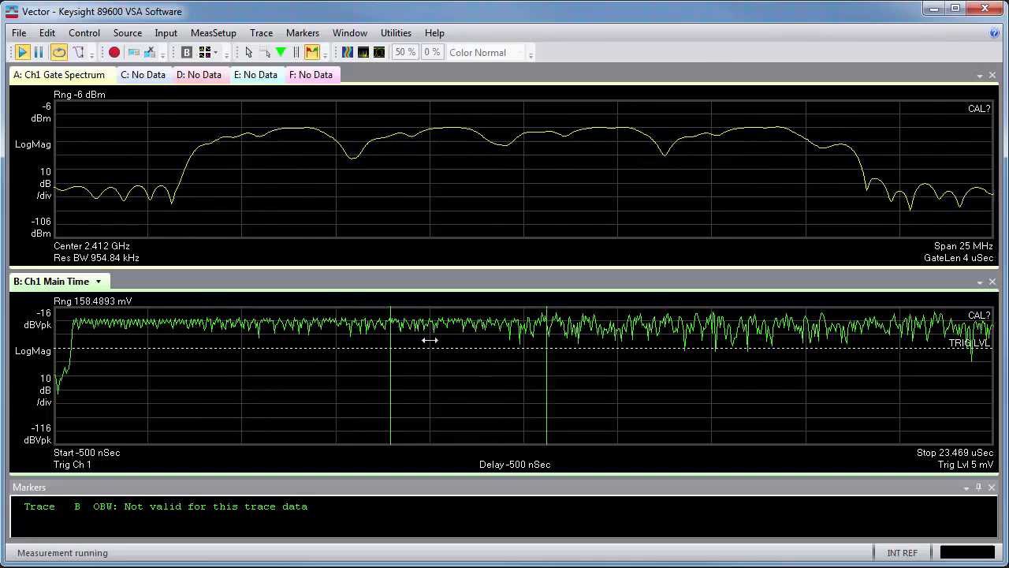
Move the 4 µs gate across the burst toward the preamble start.
left_click(50, 52)
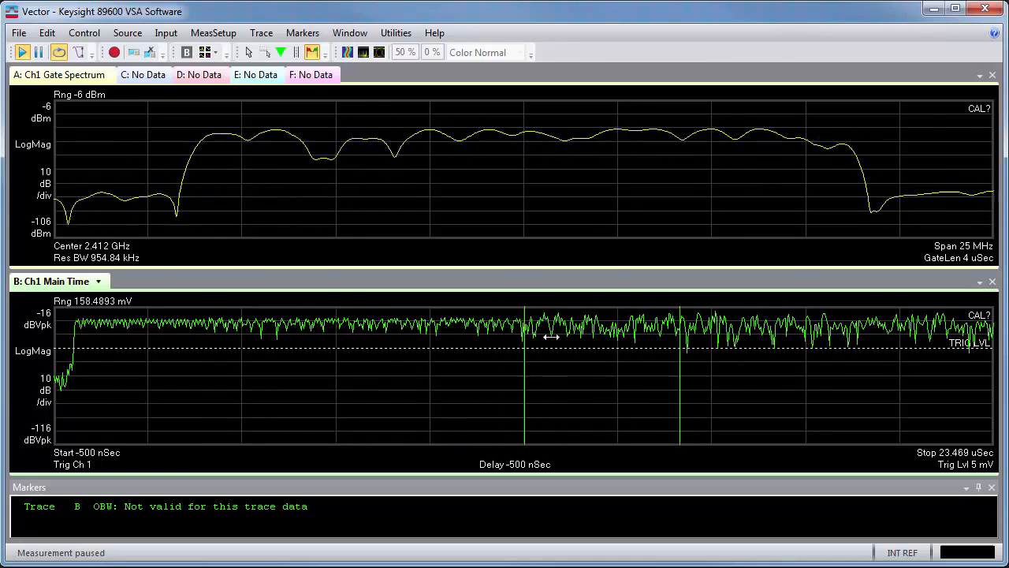
left_click(14, 52)
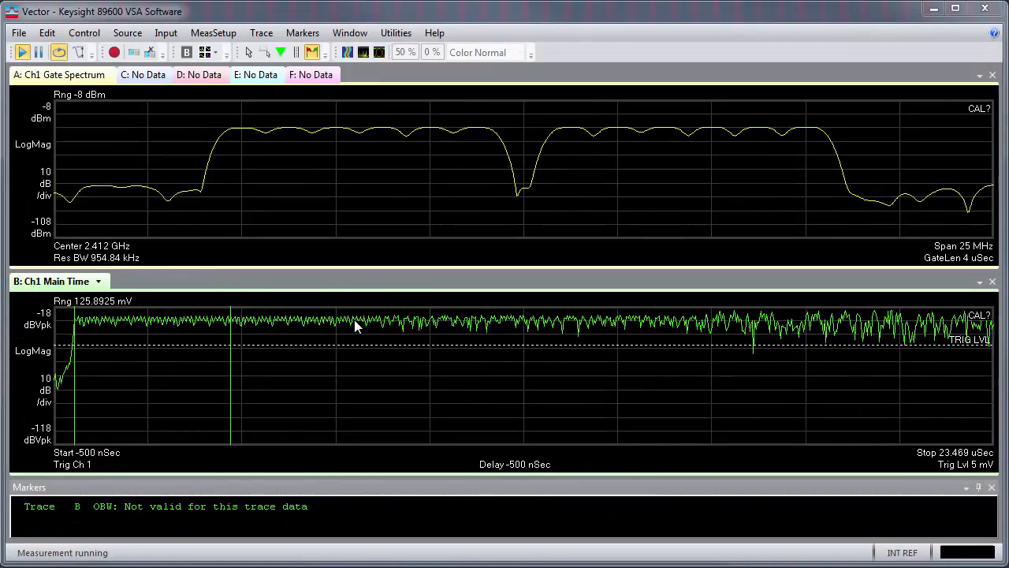
mouse_move(129, 327)
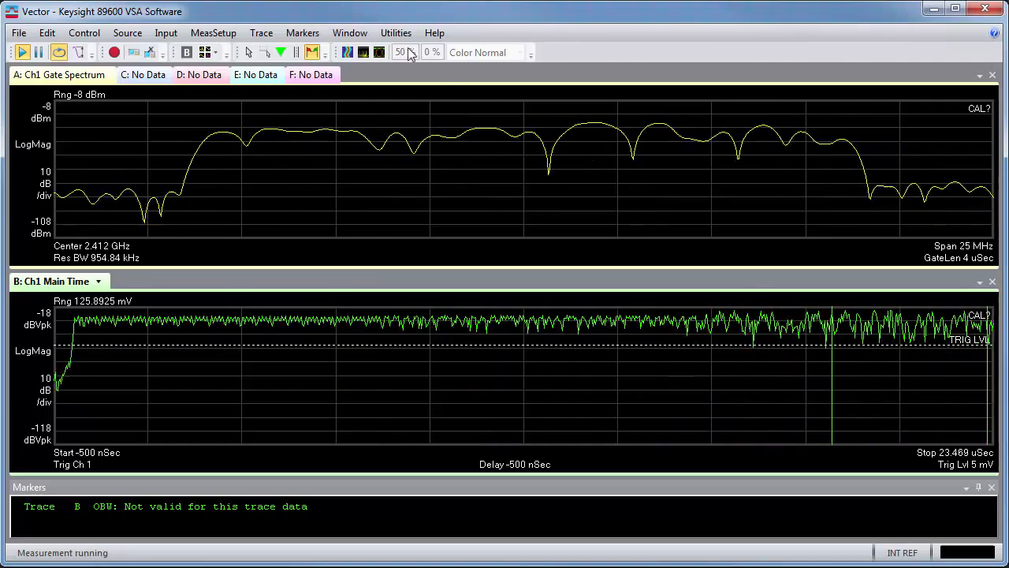
With the gate at the burst's end, open the MeasSetup menu.
left_click(213, 32)
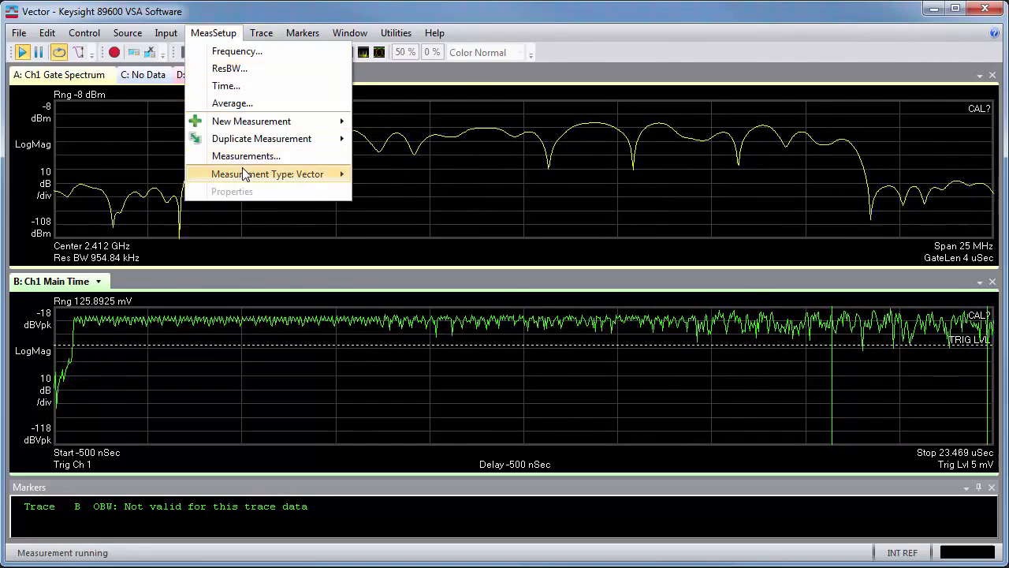